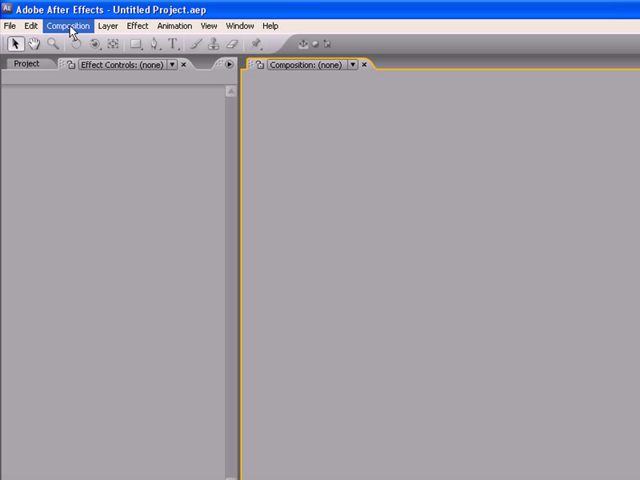
Step: Start a new composition from the Composition menu
click(68, 25)
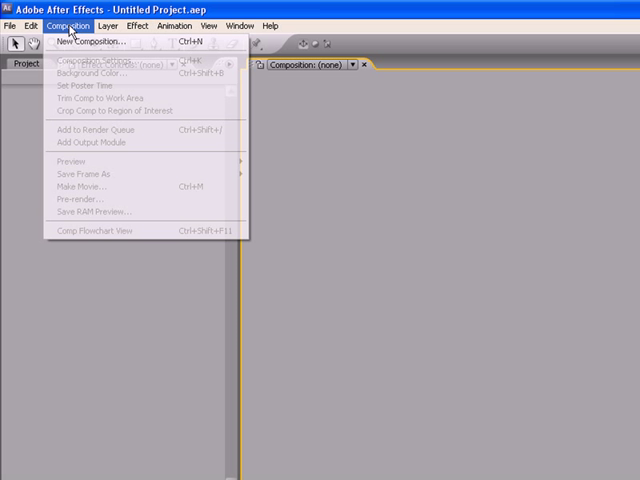
mouse_move(90, 41)
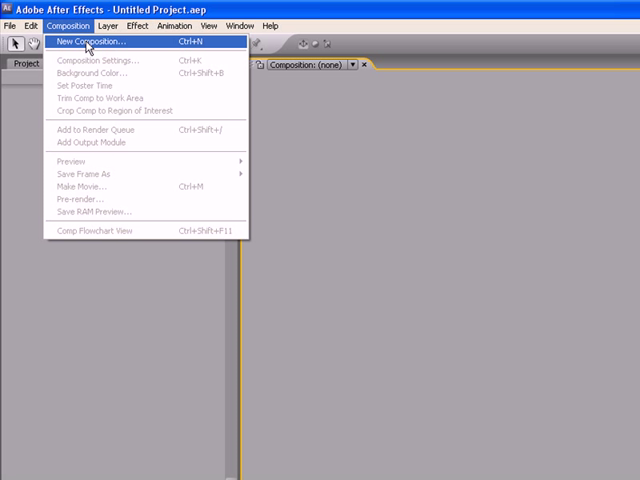
click(95, 40)
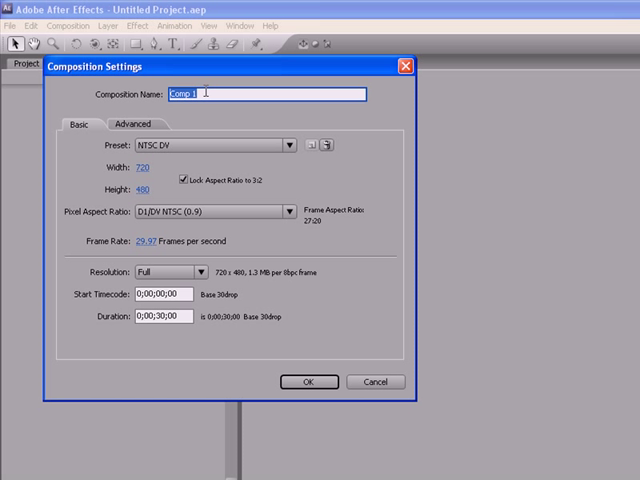
Step: Name the 720×480, 30-second composition 'Tutorial 1' and confirm the settings
text(Tutorial)
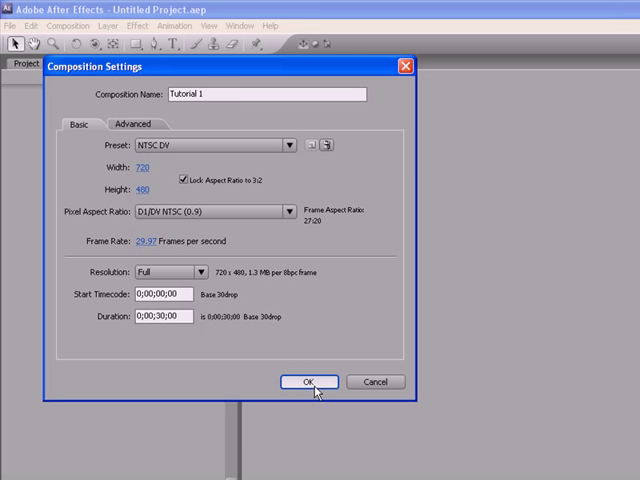
click(305, 381)
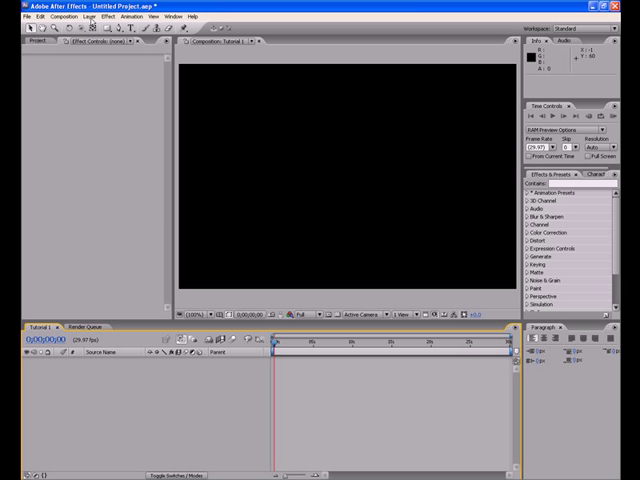
click(63, 16)
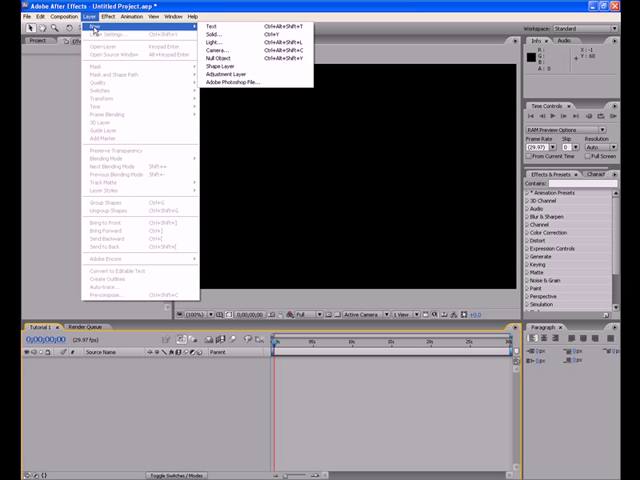
mouse_move(220, 33)
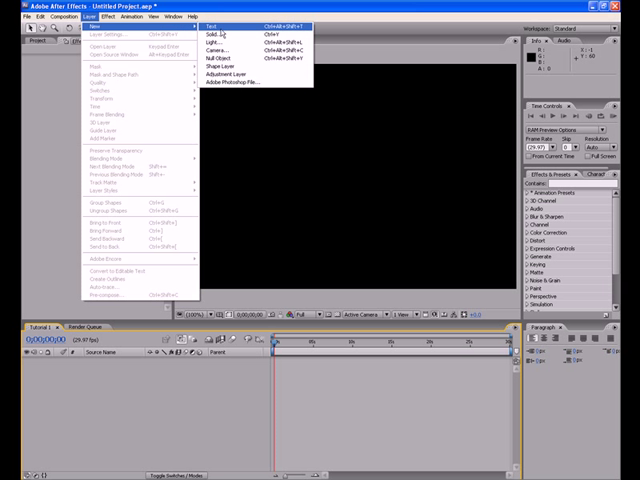
click(215, 27)
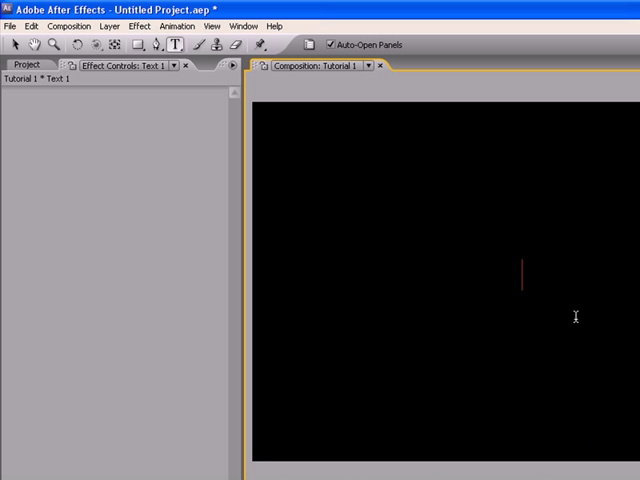
text(John Costanzo)
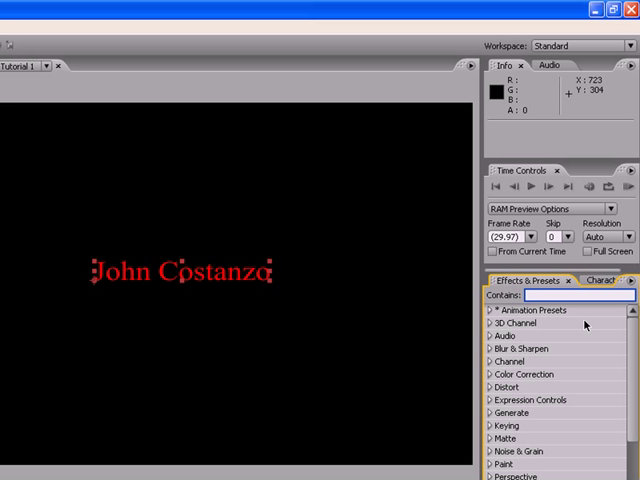
Step: Search the effects list for 'blur' and scroll to Fast Blur
text(blur)
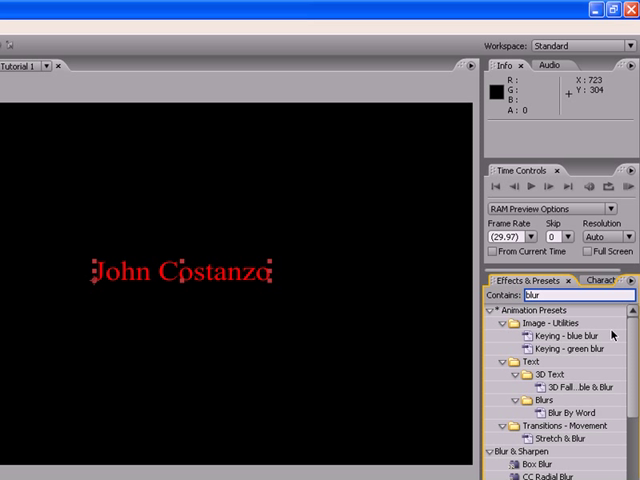
scroll(down, 3)
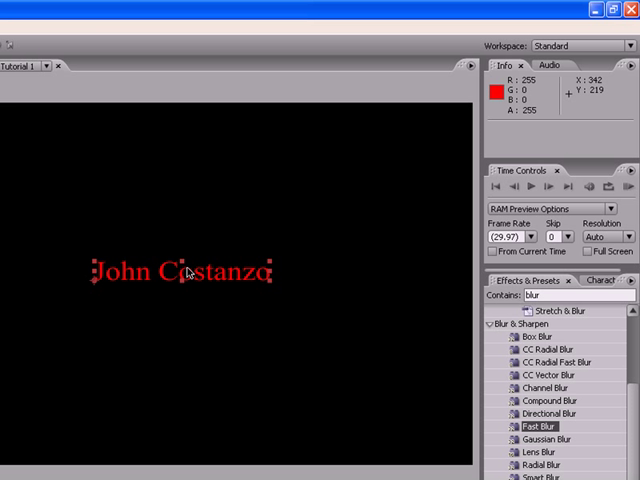
mouse_move(248, 308)
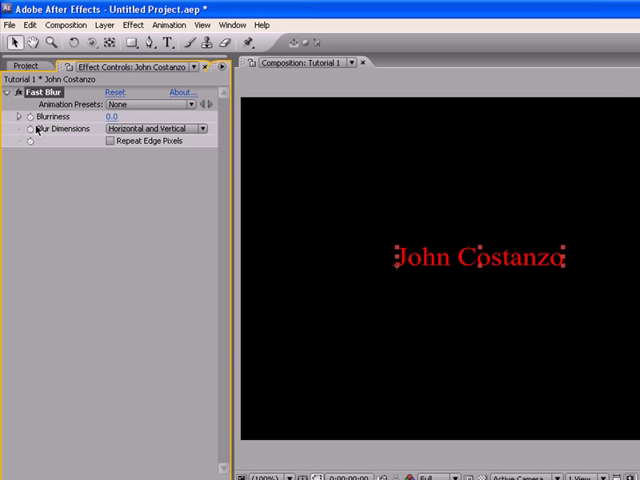
mouse_move(30, 128)
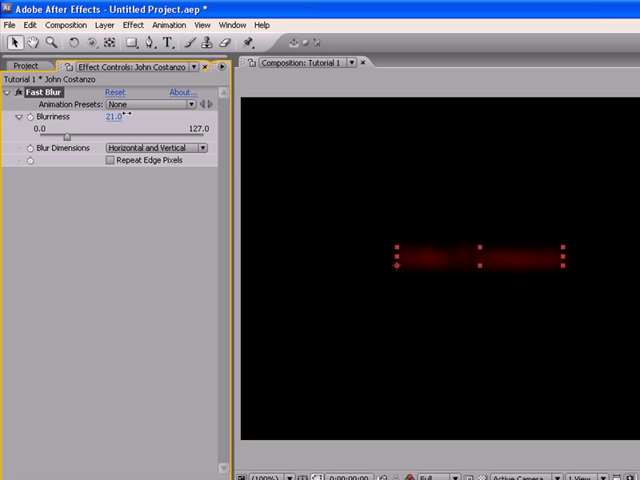
Step: Raise Fast Blur's Blurriness on the John Costanzo text layer
drag(107, 116, 125, 116)
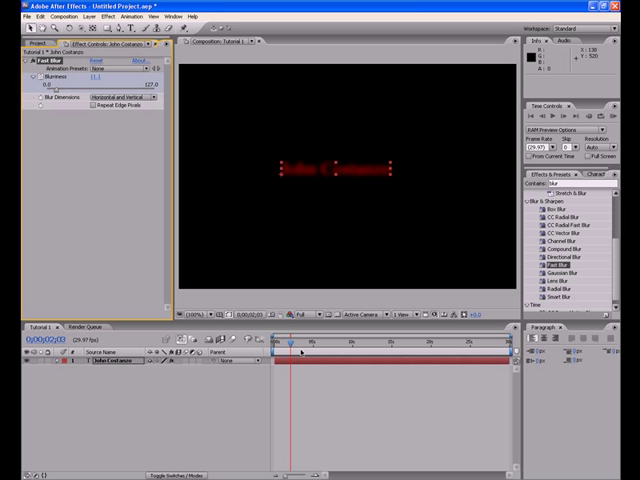
Step: Keyframe Blurriness, peaking at 127 near five seconds and easing down by 6.5 seconds
click(298, 342)
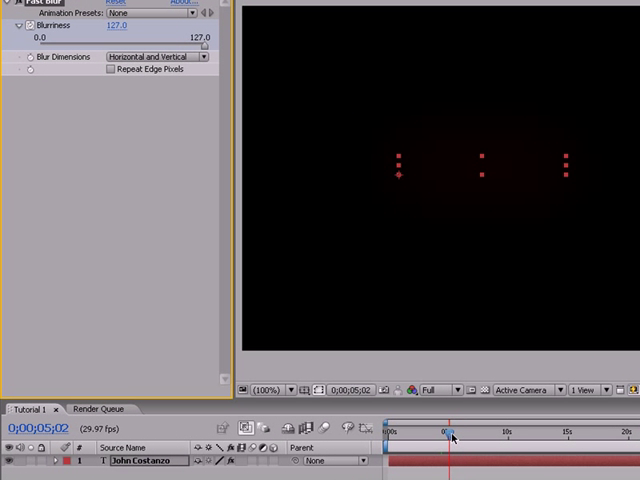
drag(115, 25, 133, 48)
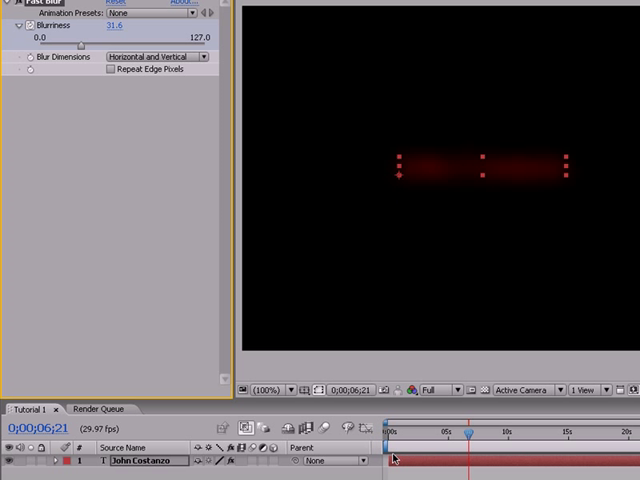
drag(470, 437, 497, 437)
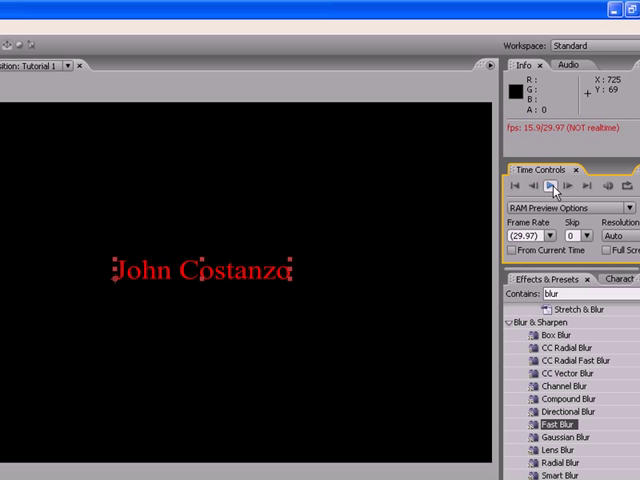
mouse_move(551, 188)
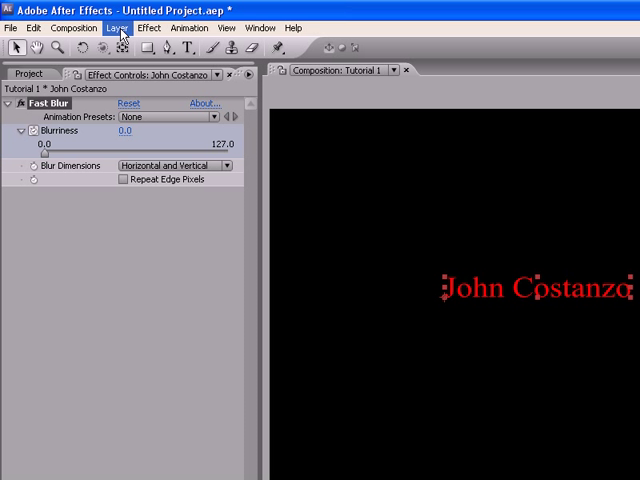
Step: Add the Generate > Circle effect to the John Costanzo layer
click(116, 27)
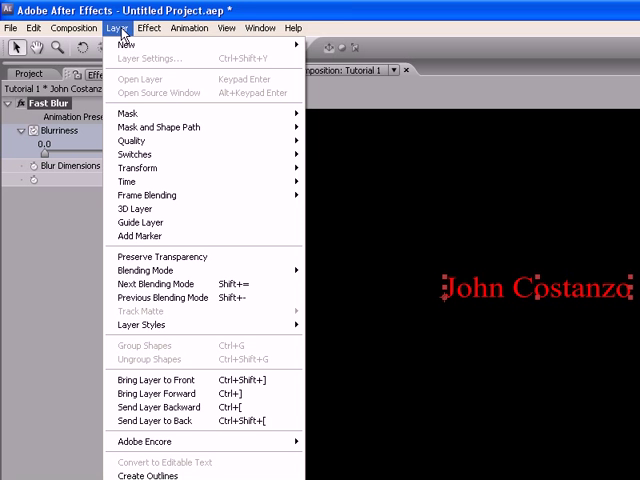
click(149, 27)
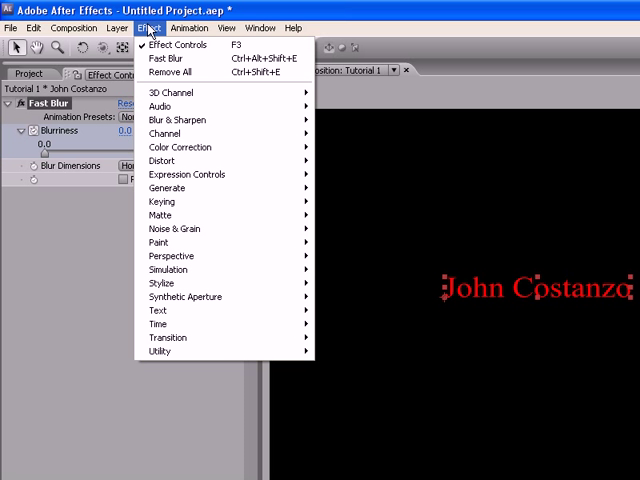
click(226, 27)
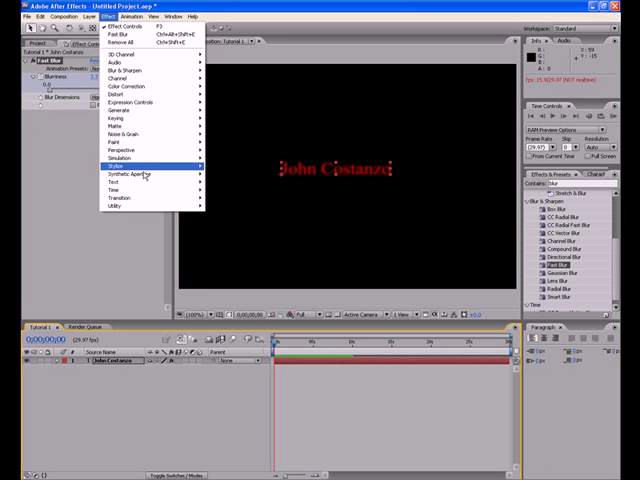
mouse_move(125, 135)
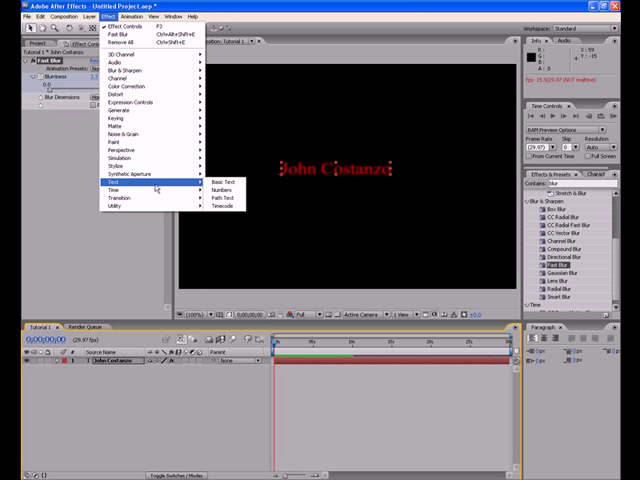
mouse_move(152, 216)
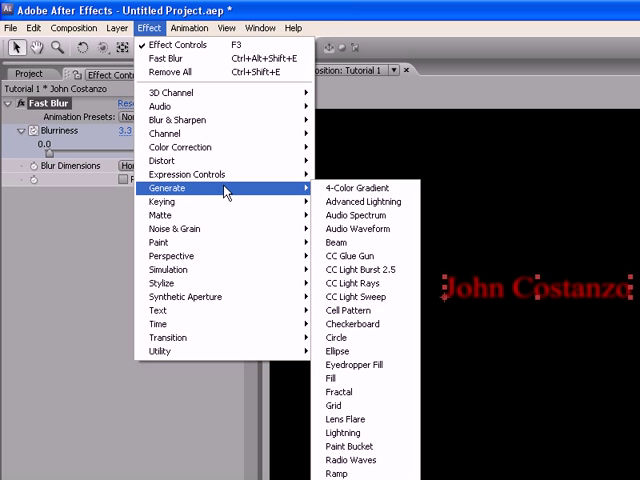
mouse_move(337, 338)
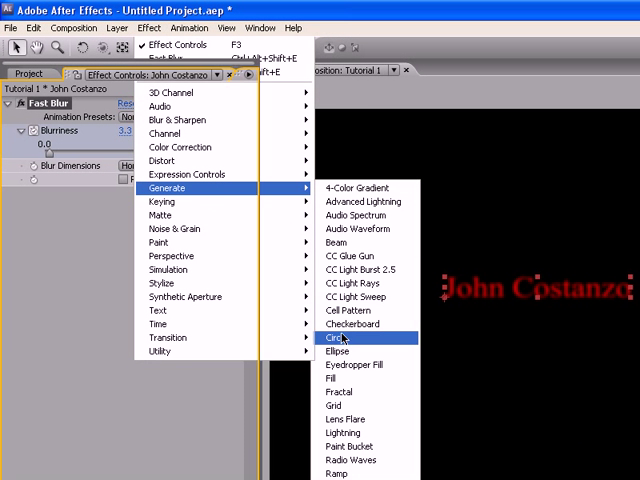
click(338, 338)
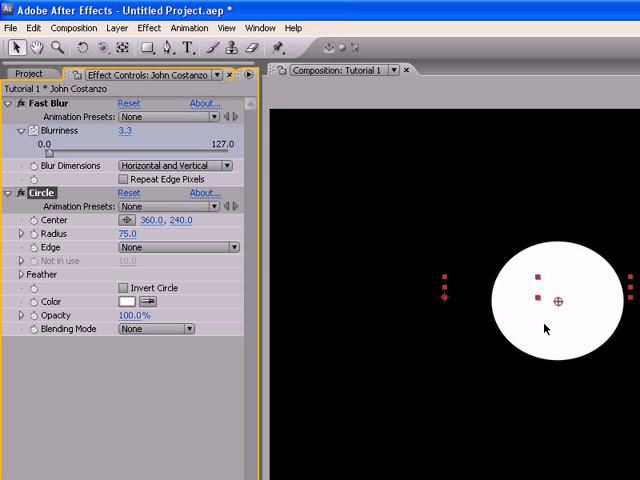